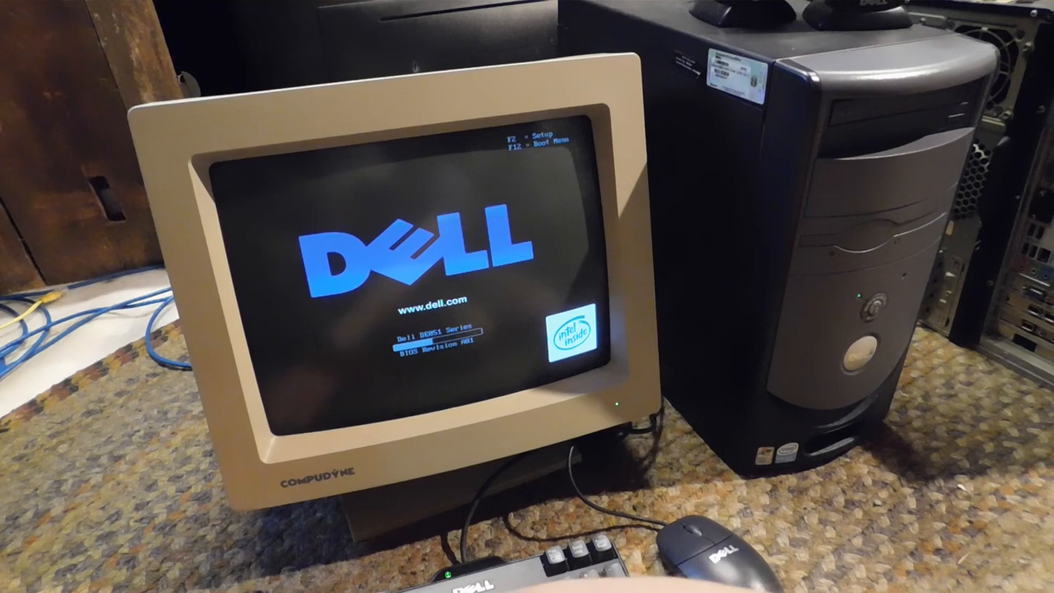
Enter BIOS Setup with F2 at the Dell splash screen and view Drive Configuration.
{"action": "key", "text": "f2"}
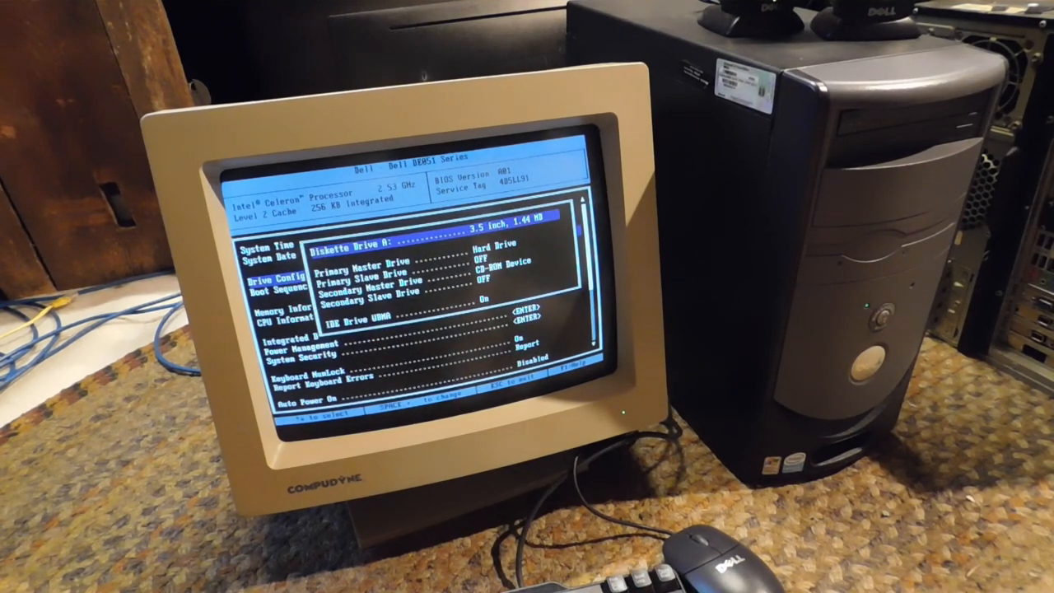
Leave Drive Configuration, review the Boot Sequence list, then view CPU Information.
{"action": "key", "text": "Escape"}
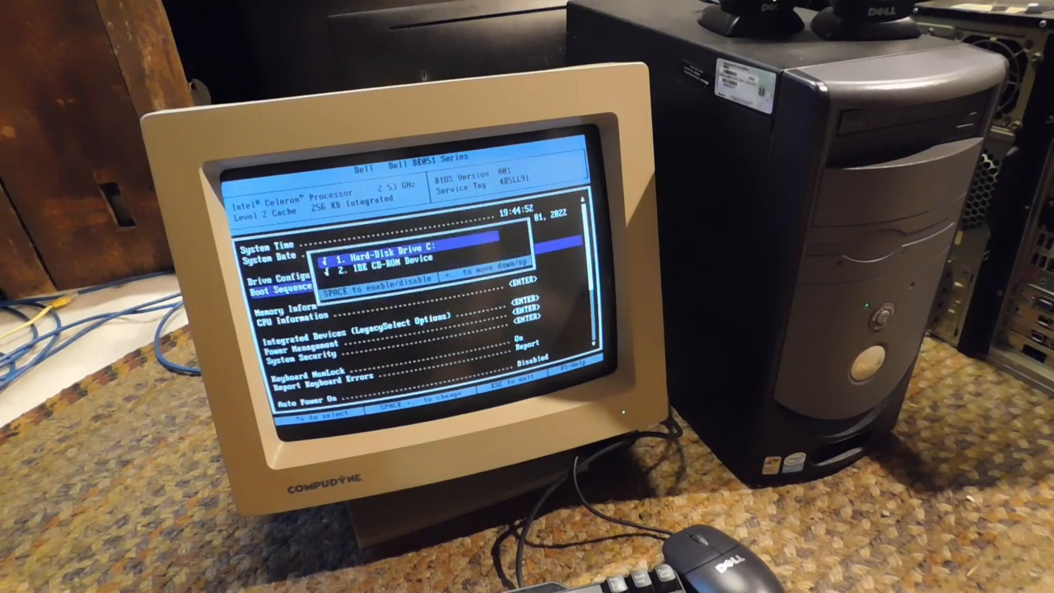
{"action": "key", "text": "Escape"}
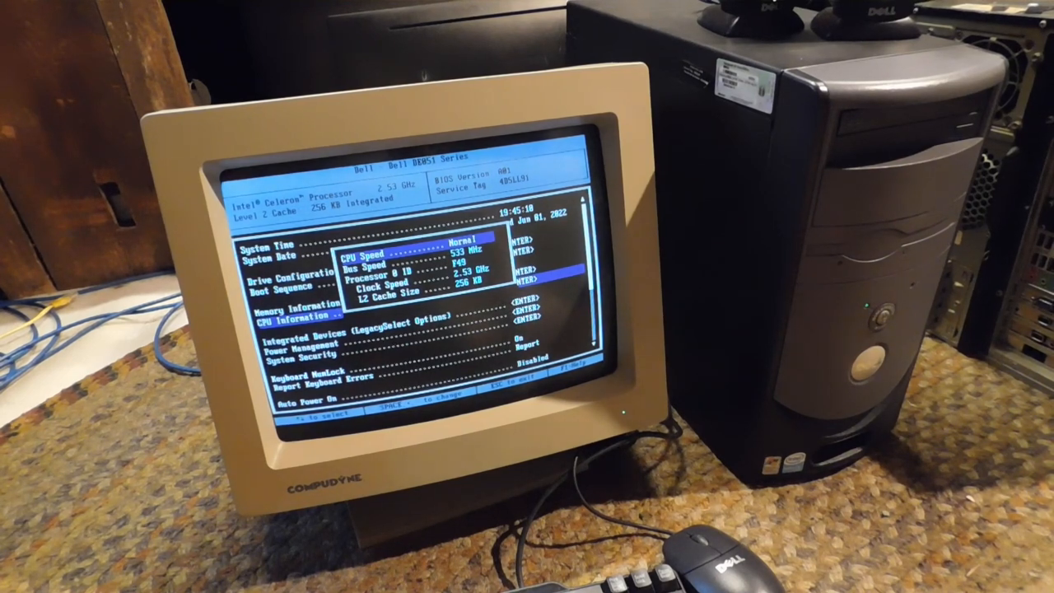
Close the CPU Information popup to return to the main BIOS menu.
{"action": "key", "text": "Escape"}
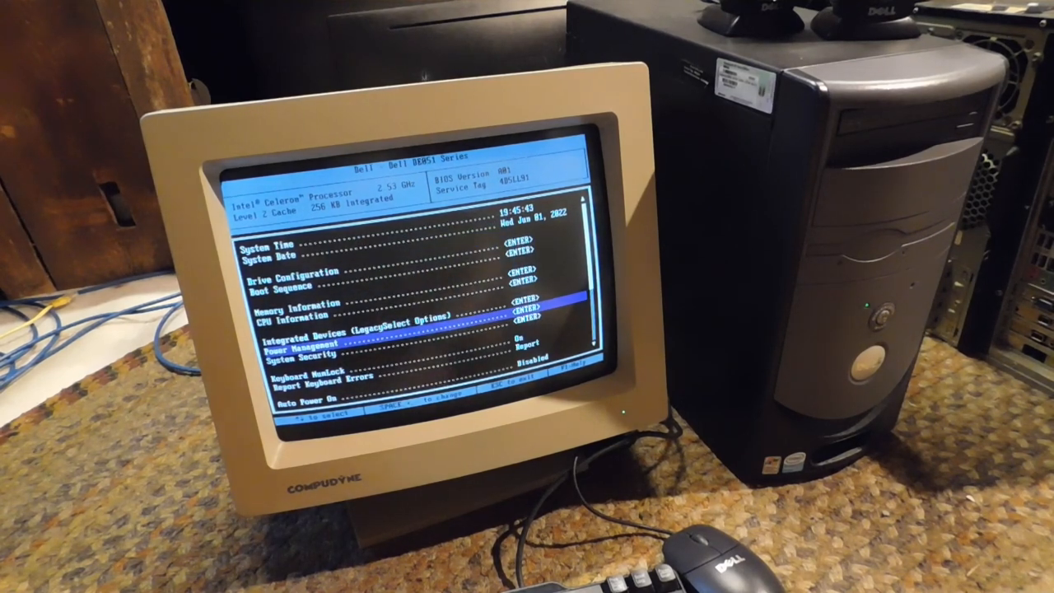
Review the System Security settings, then move down the list toward the exit options.
{"action": "key", "text": "enter"}
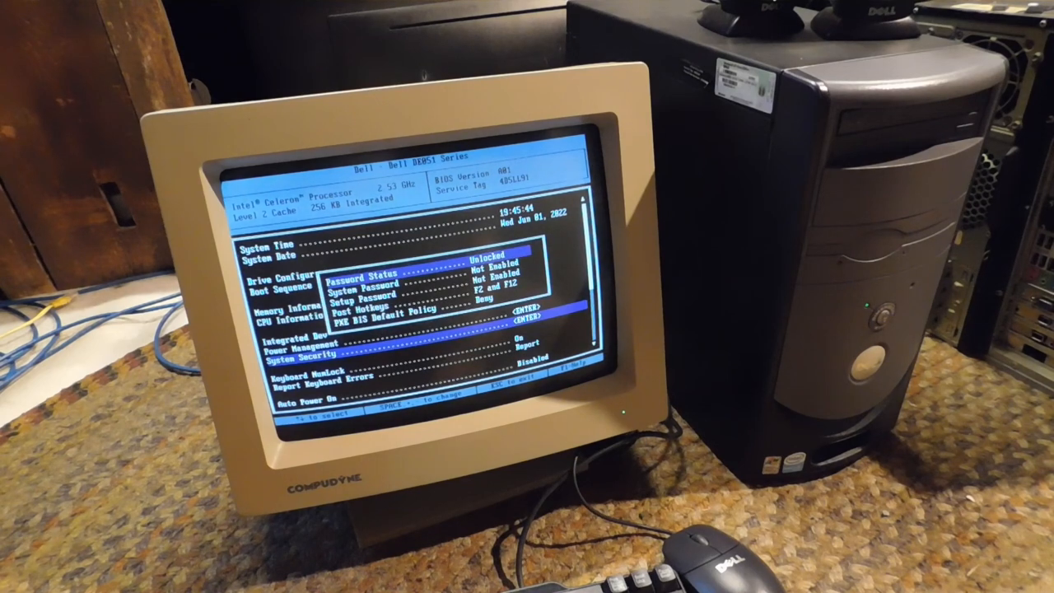
{"action": "key", "text": "Escape"}
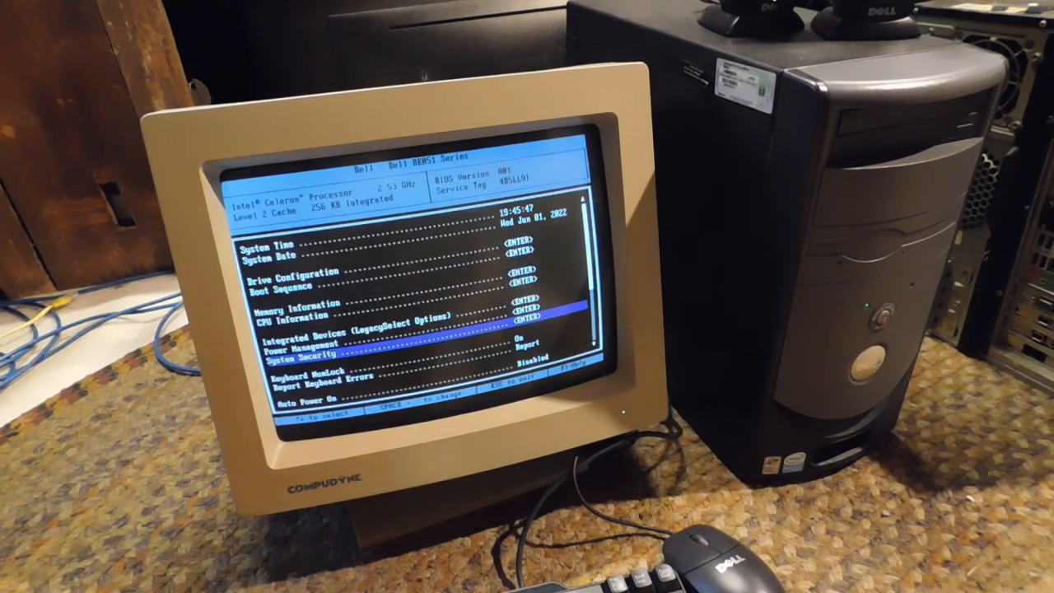
{"action": "scroll", "scroll_direction": "down", "scroll_amount": 3}
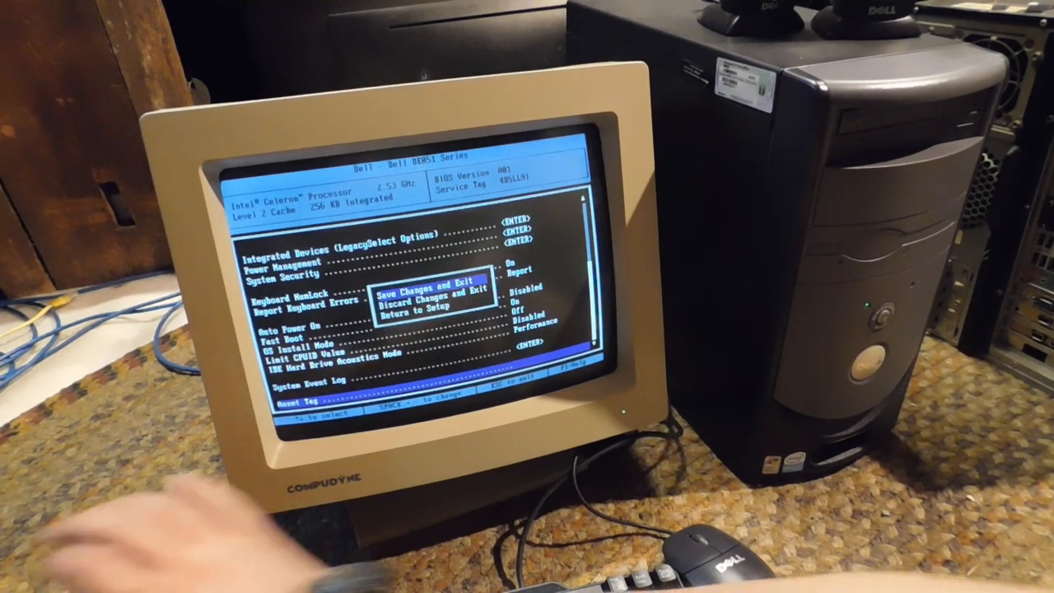
Choose Save Changes and Exit so the PC boots to the Windows XP welcome screen.
{"action": "key", "text": "Enter"}
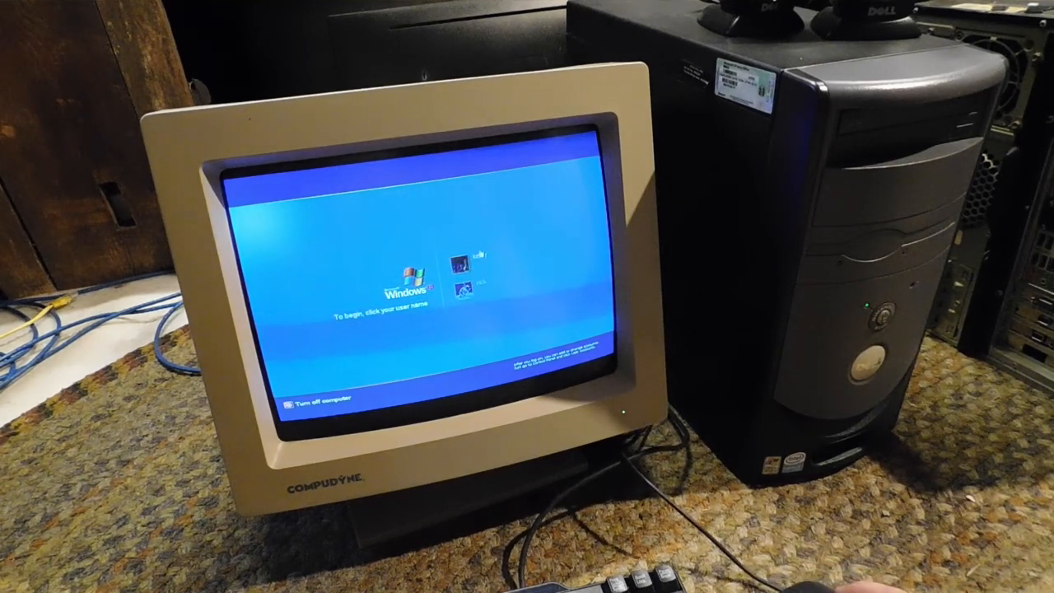
Log into the user account from the Windows XP Welcome screen.
{"action": "left_click", "coordinate": [464, 272]}
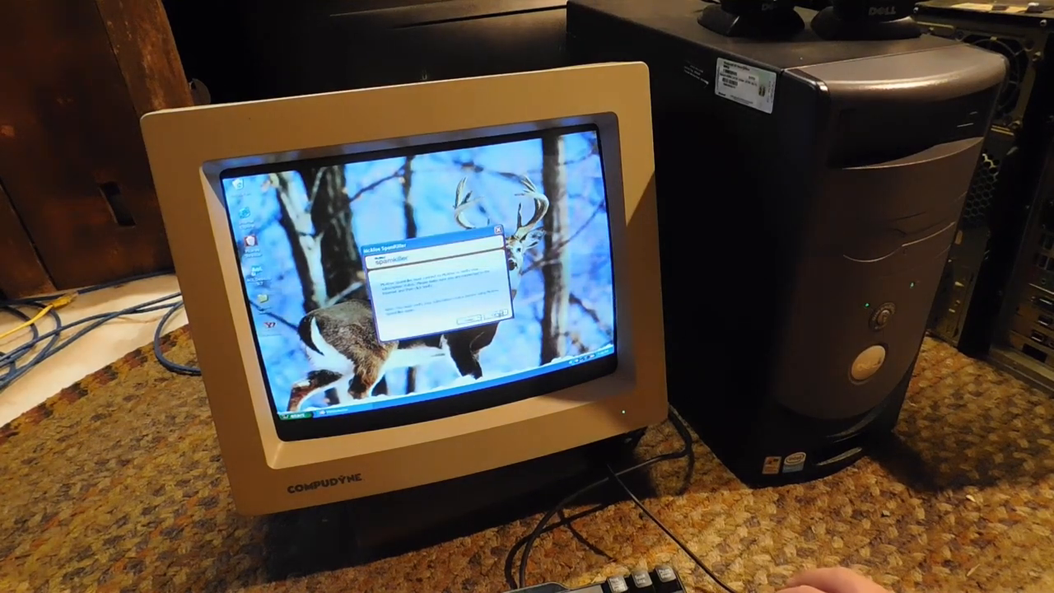
Dismiss the pop-up dialog, leaving the deer-wallpaper desktop clear.
{"action": "left_click", "coordinate": [494, 240]}
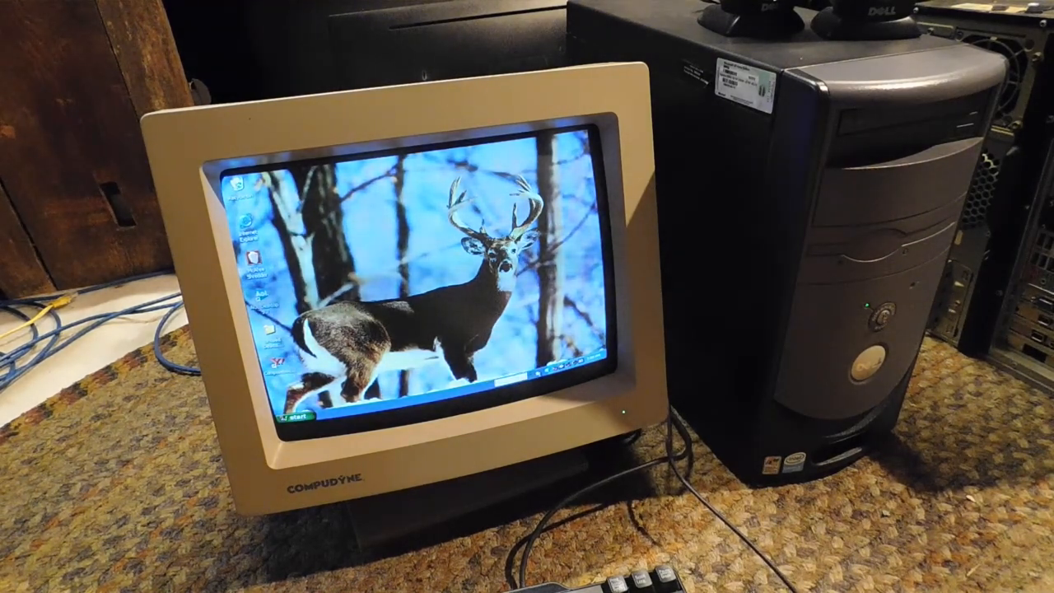
Expand All Programs from the Start menu and browse an installed software group.
{"action": "left_click", "coordinate": [296, 415]}
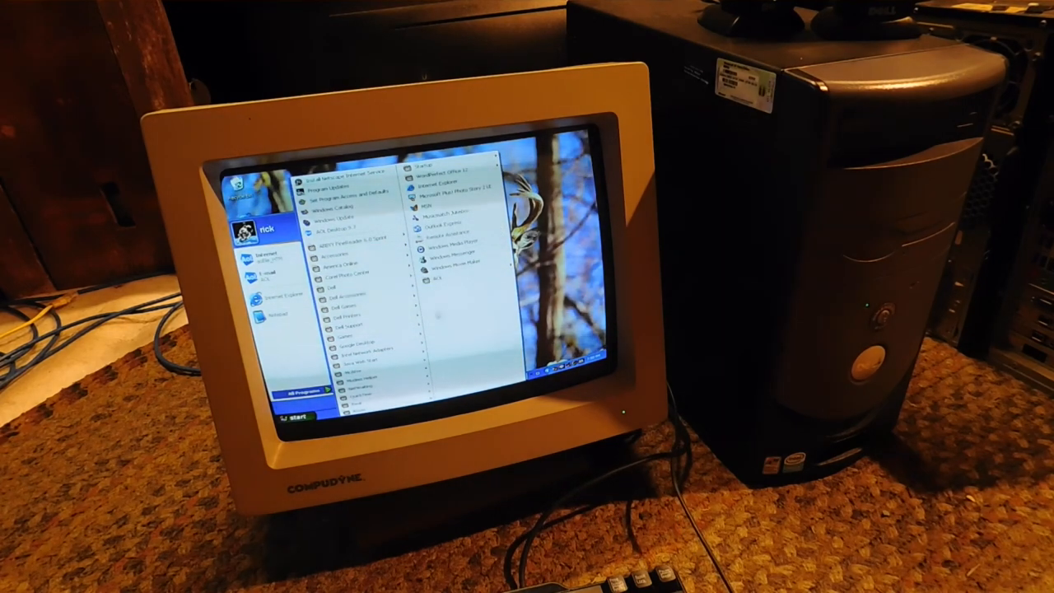
{"action": "mouse_move", "coordinate": [346, 303]}
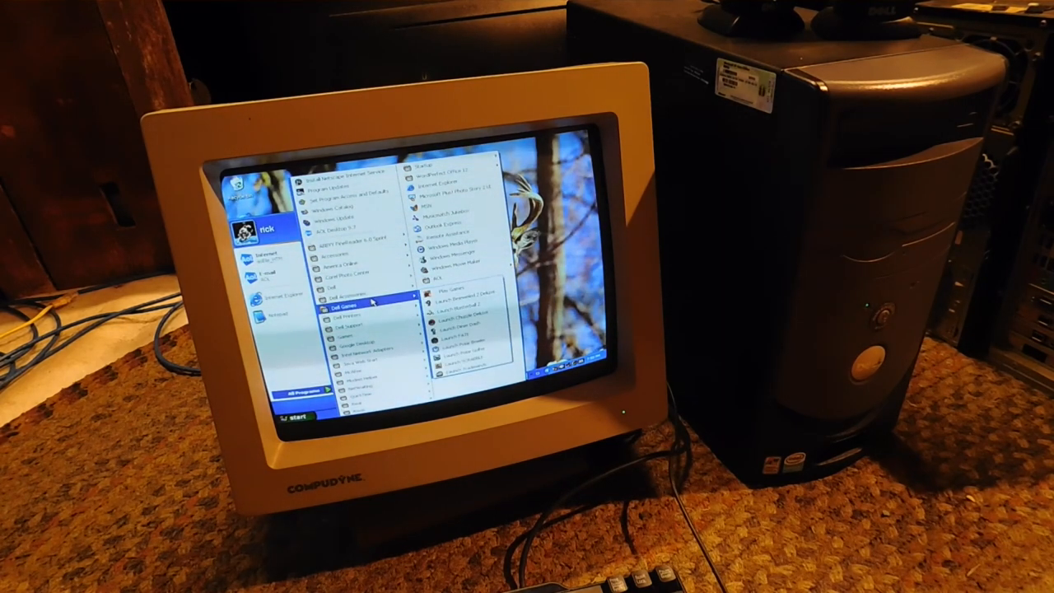